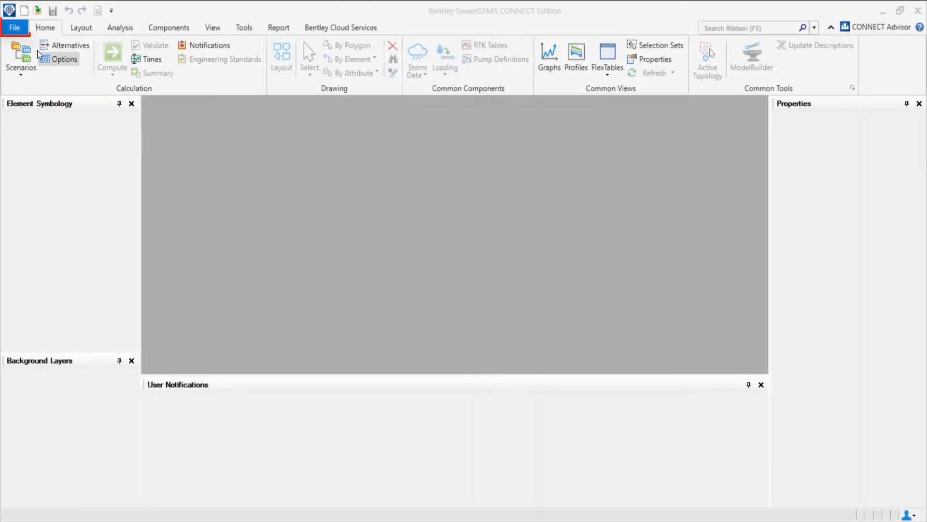
Load the Storm Sewer Analysis- Project setup.stsw project from the File menu.
click(15, 27)
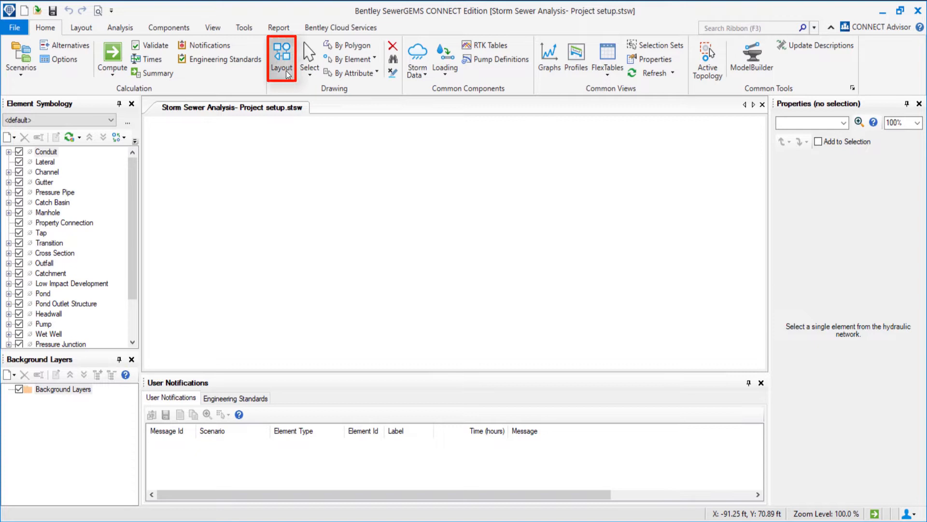
Activate the Layout drawing tool from the Home tab's Drawing group.
click(81, 27)
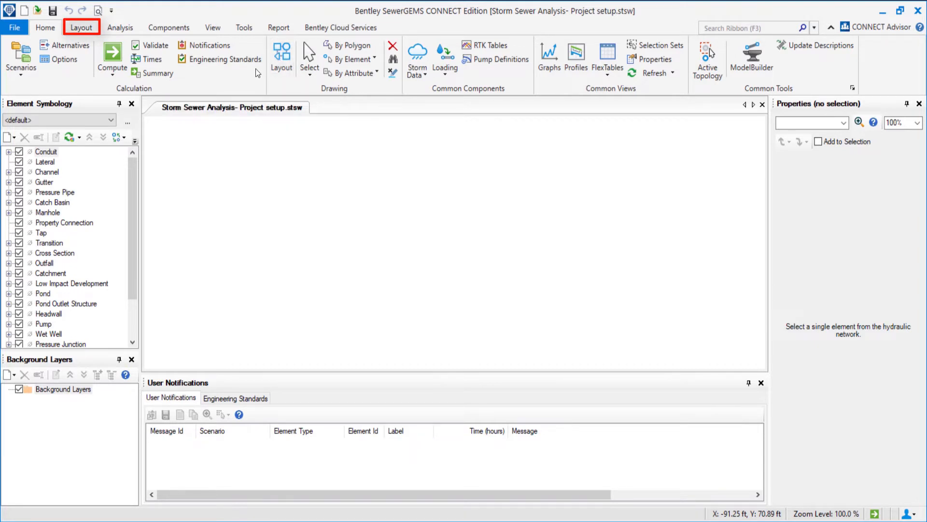
click(45, 27)
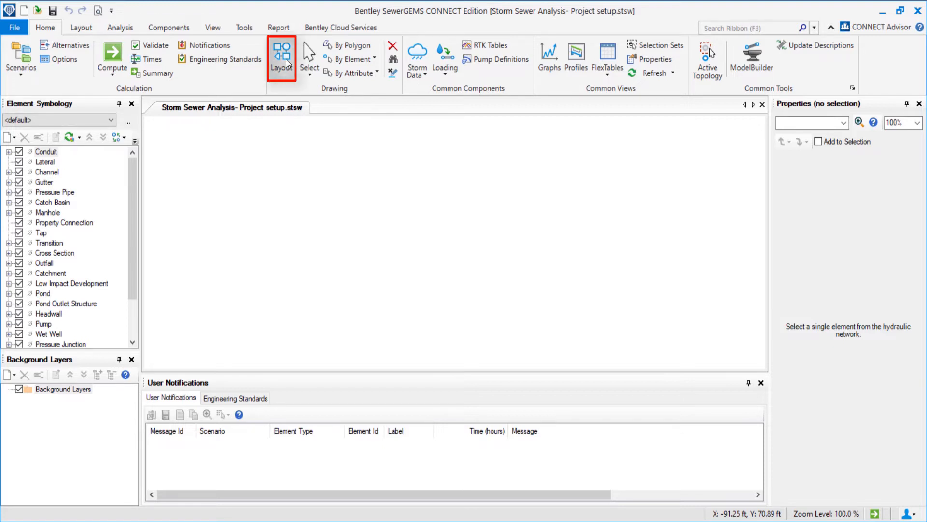
click(281, 53)
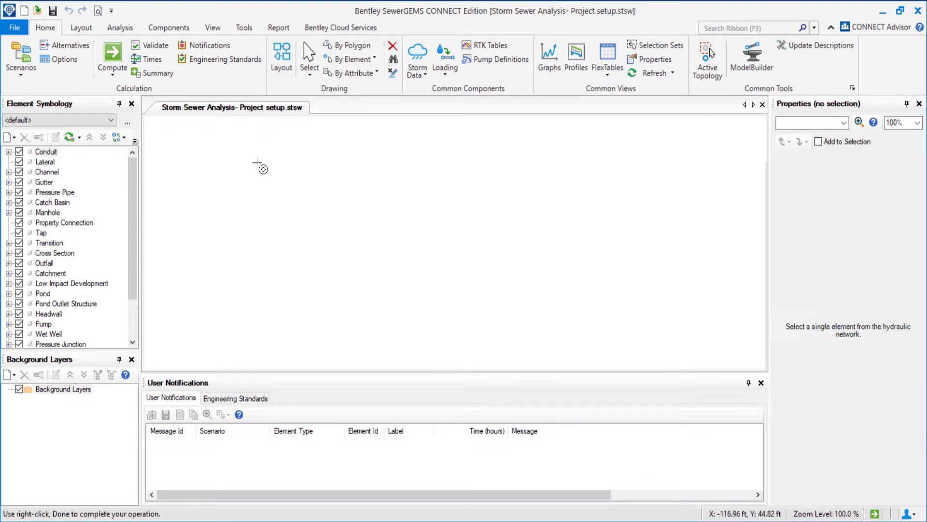
Place catch basin CB-1, then transition T-1 joined to it by conduit CO-1, continuing the next conduit.
right_click(256, 164)
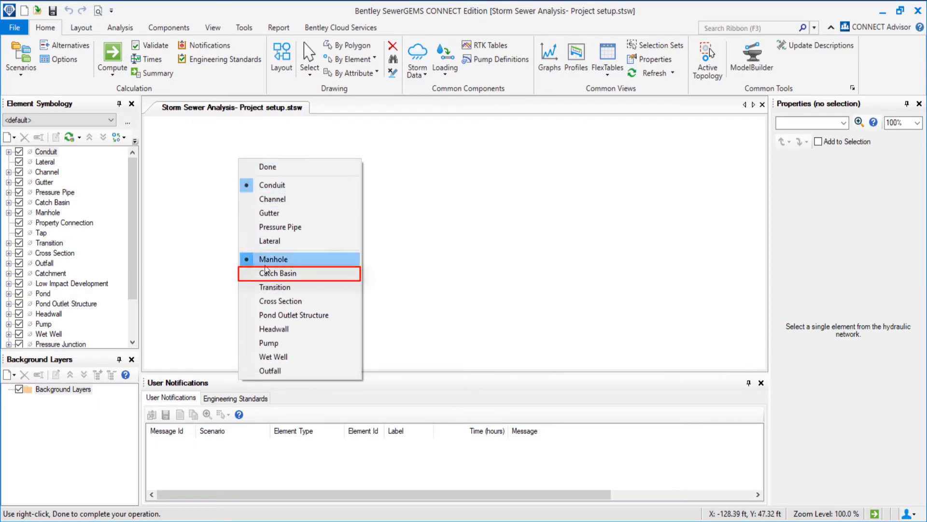
click(277, 273)
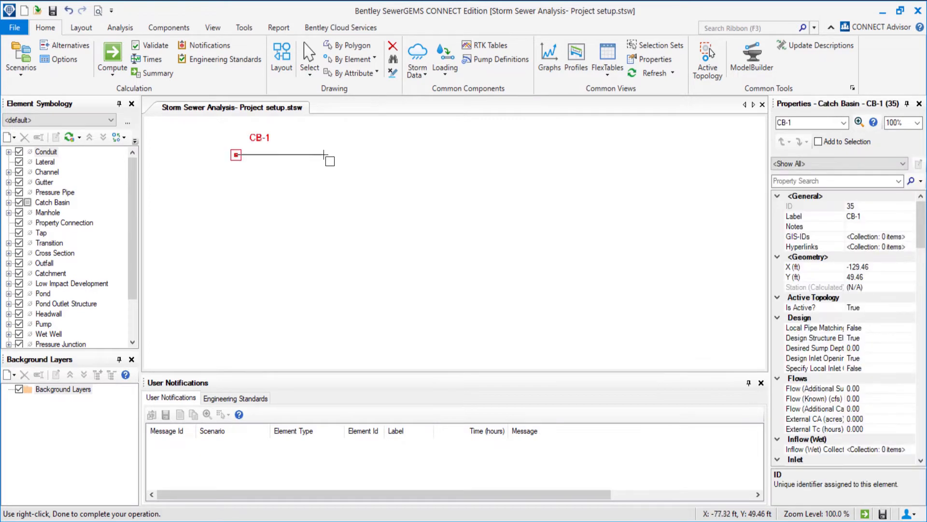
right_click(324, 157)
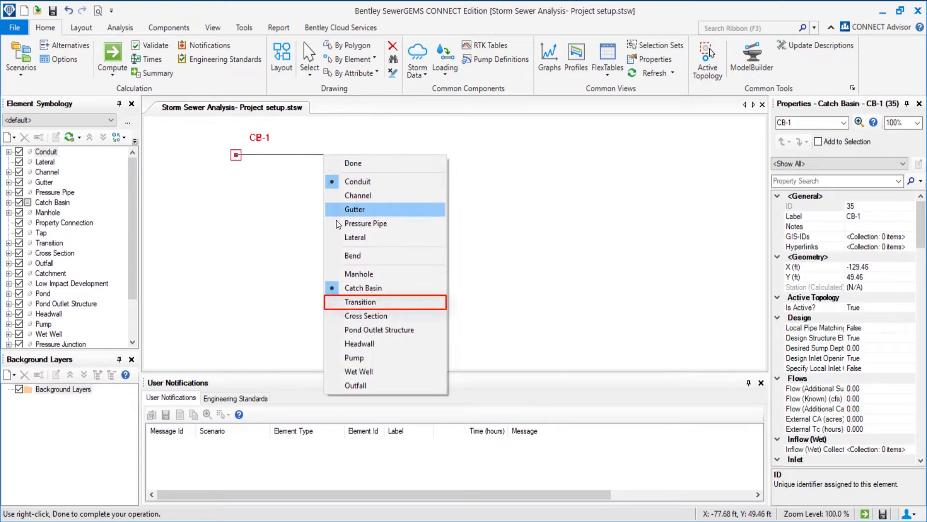
mouse_move(363, 288)
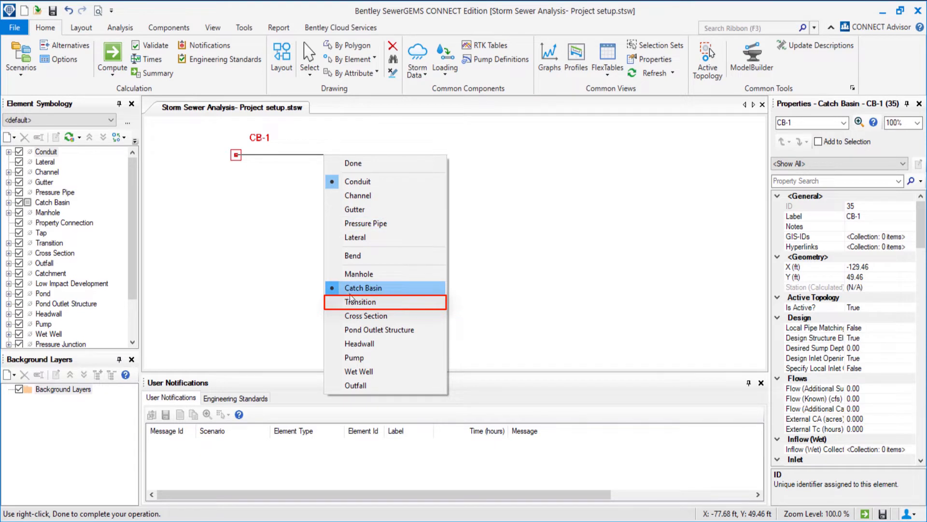
mouse_move(360, 302)
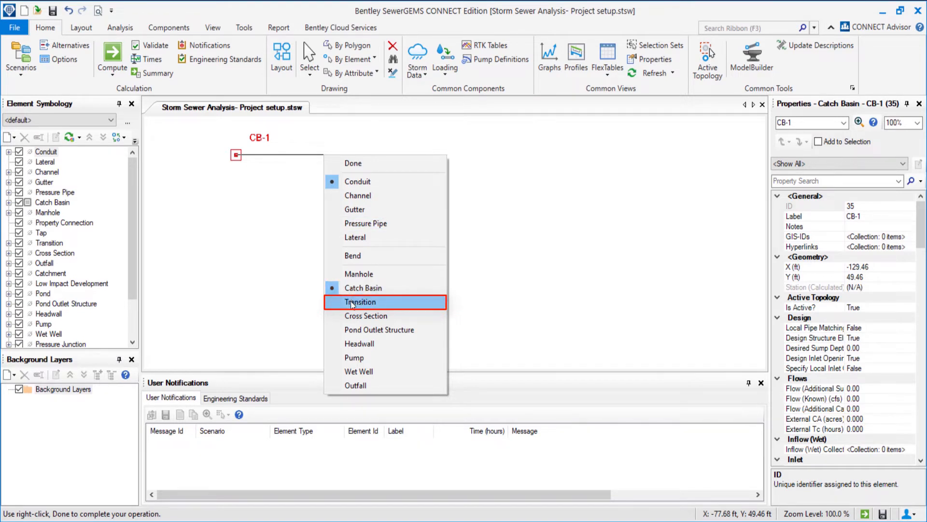
click(360, 302)
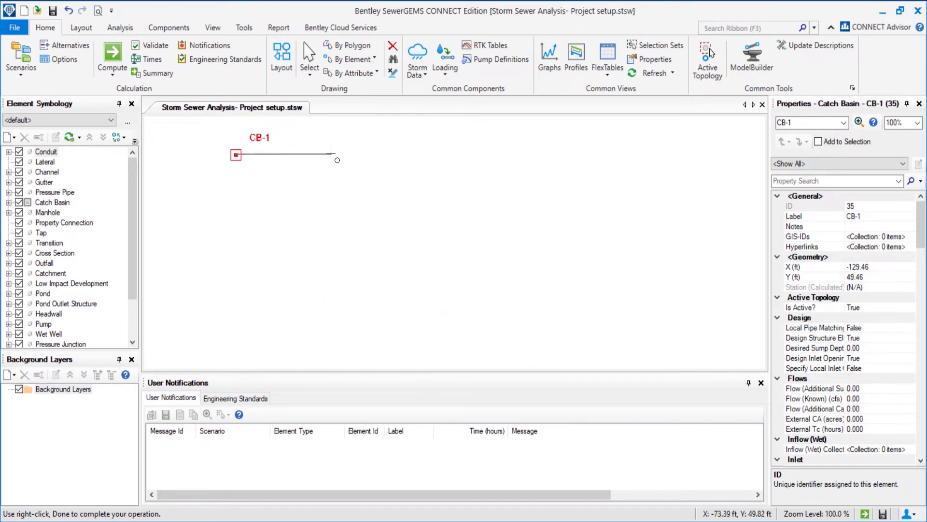
click(346, 154)
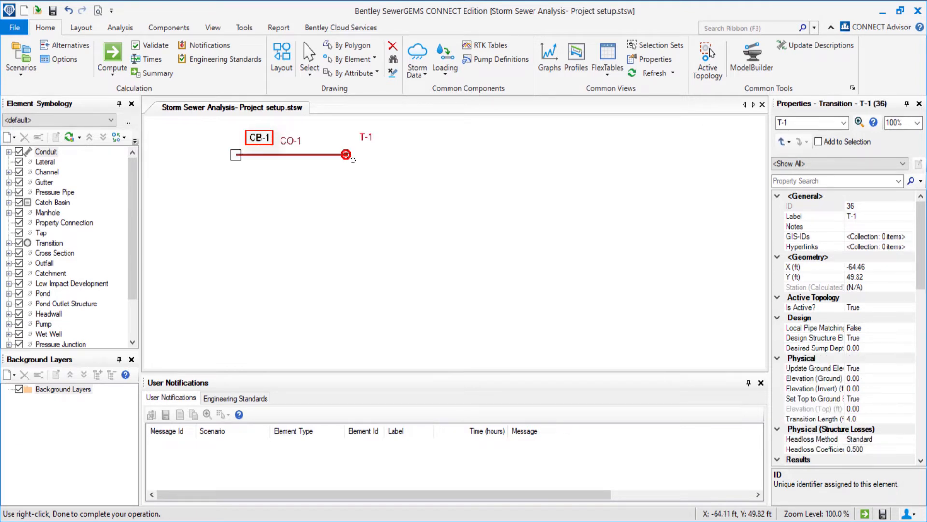
click(367, 137)
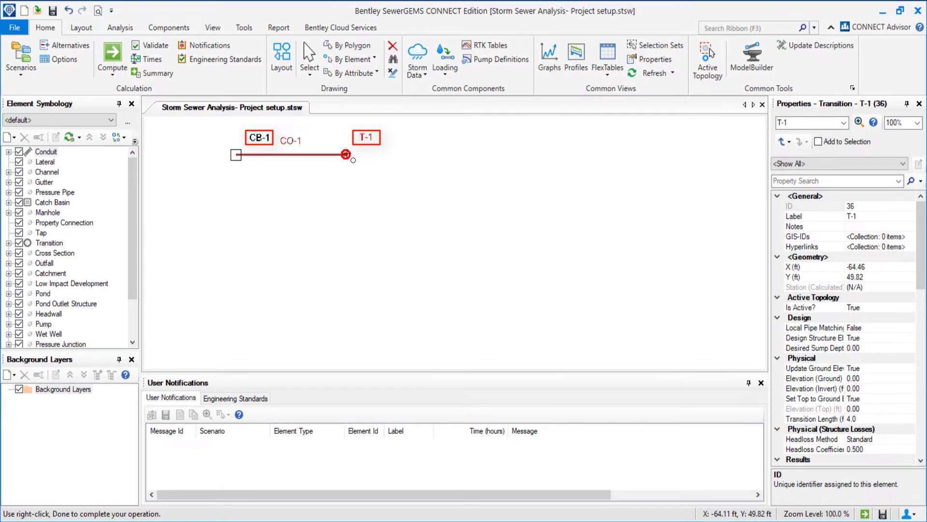
click(291, 141)
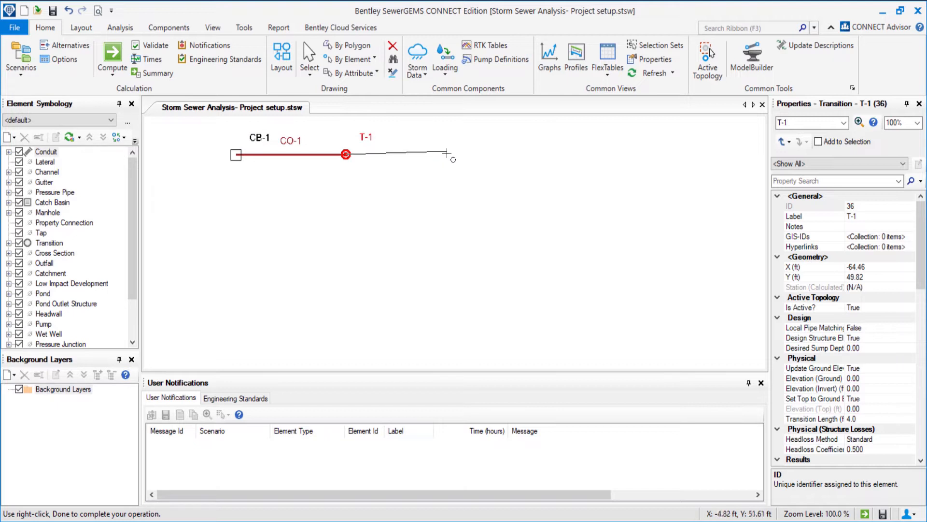
Extend the network with catch basins up to CB-9, transition T-2 and outfall O-1 via conduits CO-2 to CO-11.
right_click(447, 153)
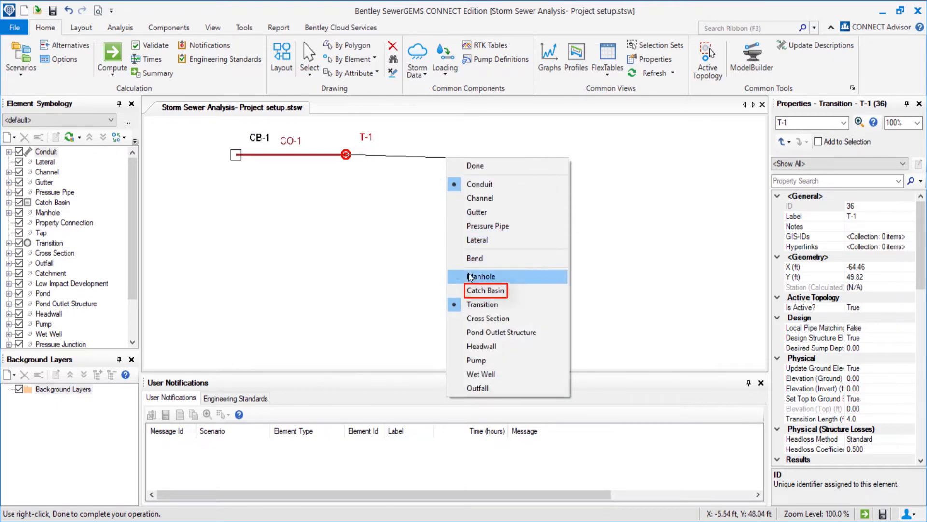
click(482, 276)
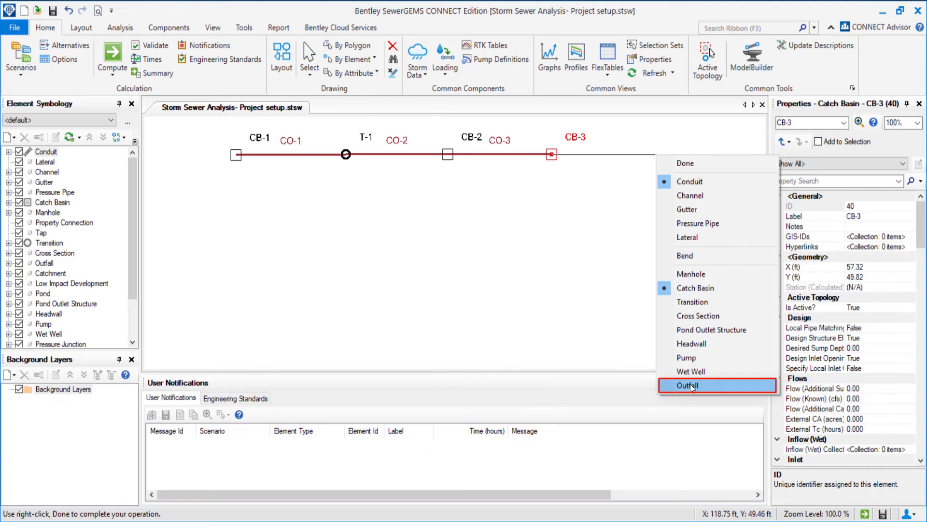
click(687, 385)
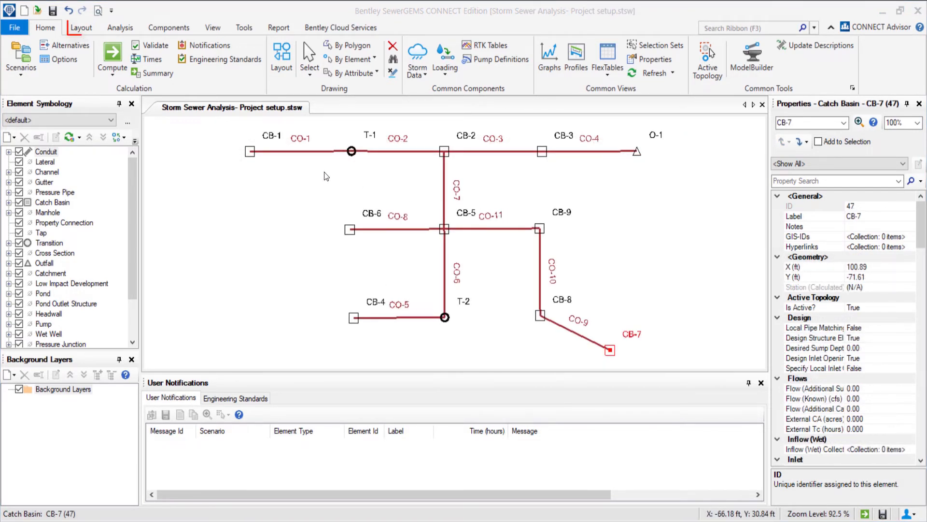
Draw pentagon catchment CM-1 above conduit CO-2 using the Catchment layout tool.
click(80, 27)
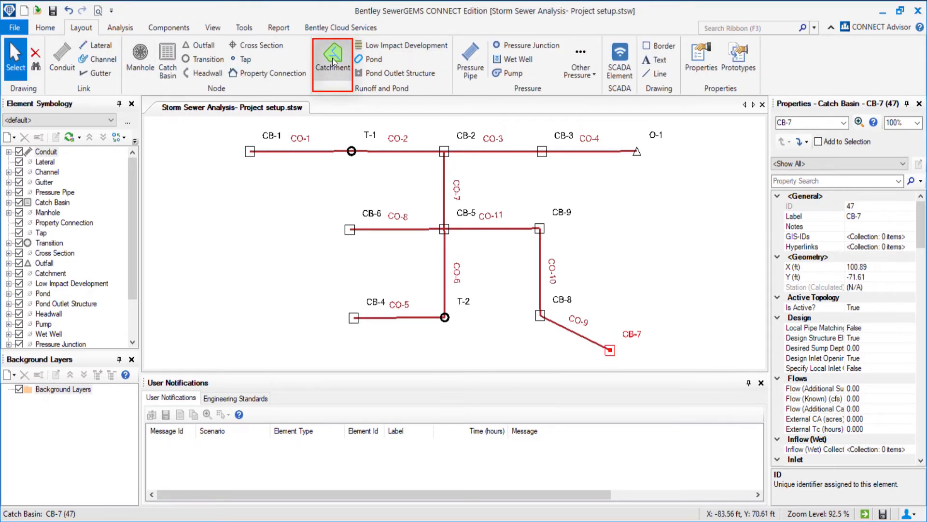
click(333, 67)
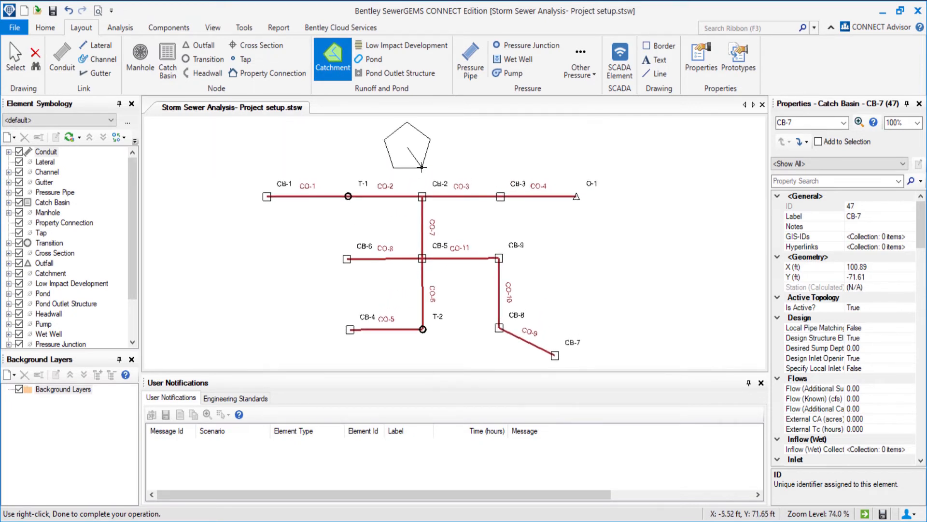
mouse_move(339, 136)
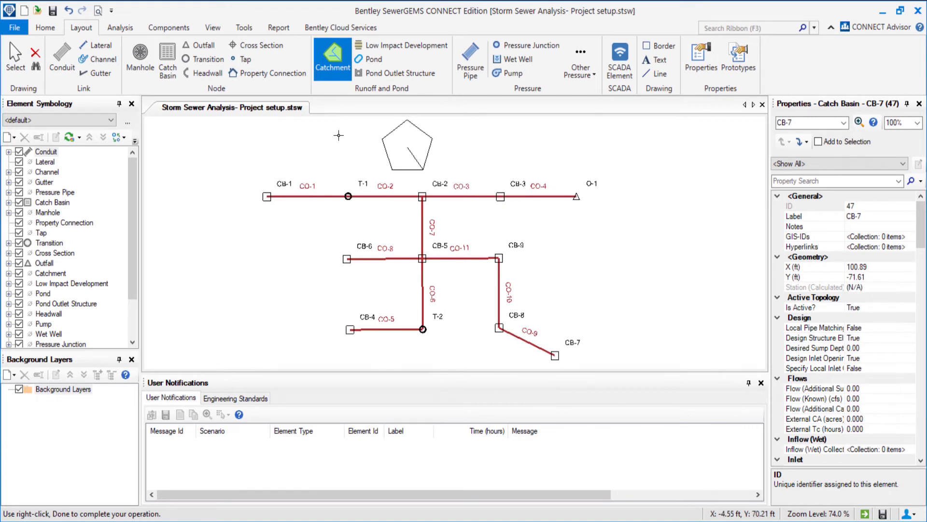
click(423, 176)
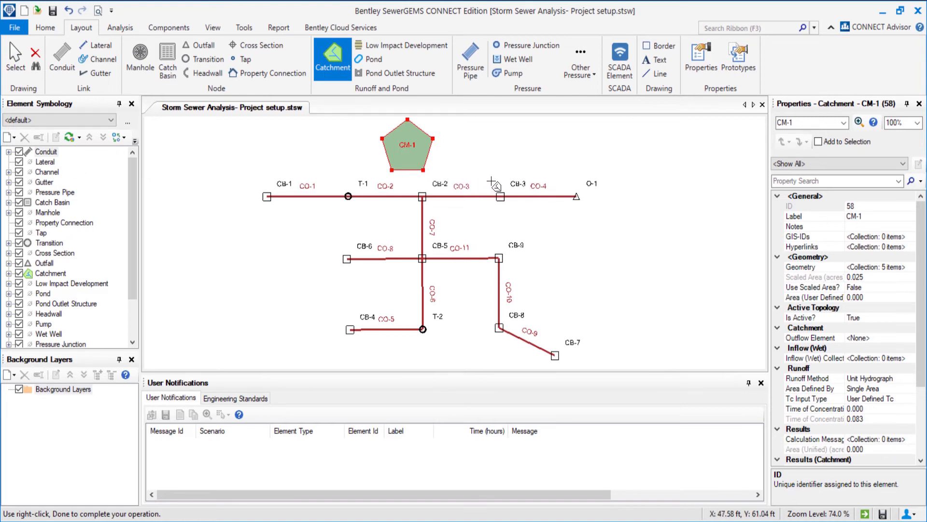
mouse_move(570, 190)
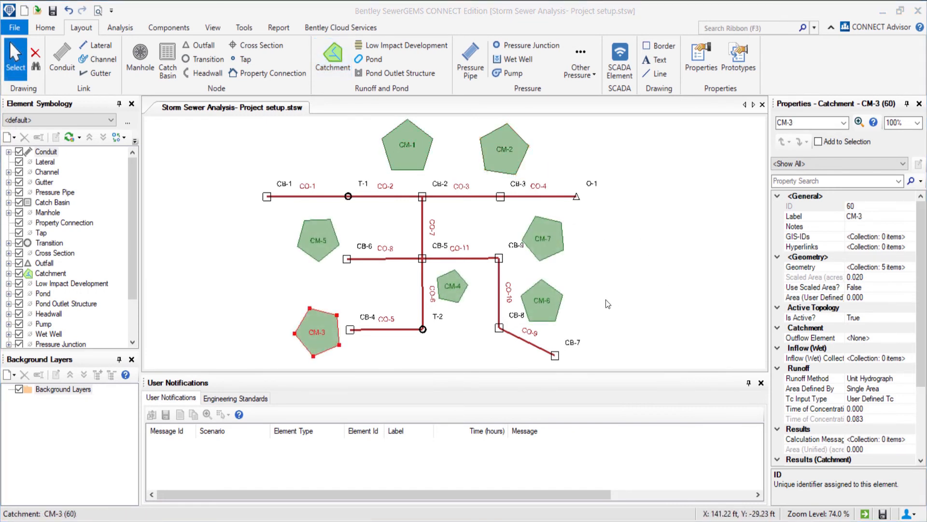
mouse_move(566, 154)
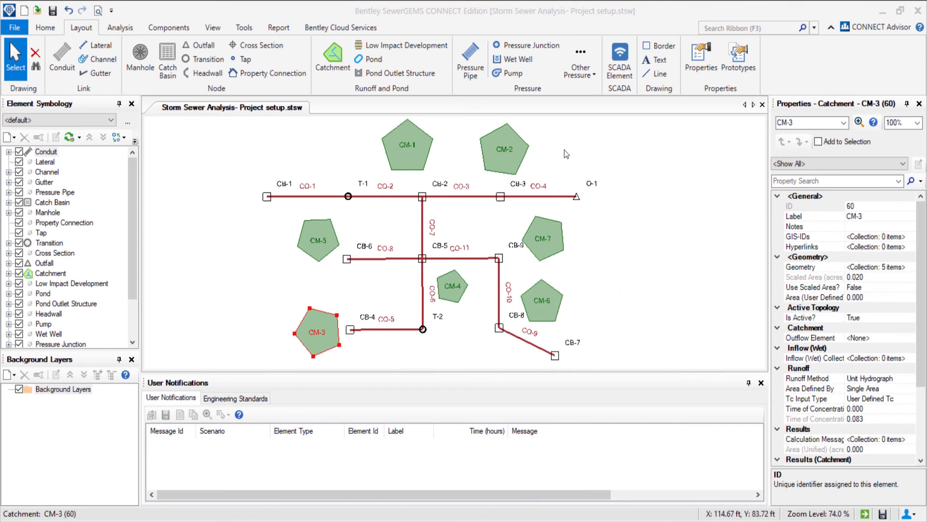
mouse_move(364, 230)
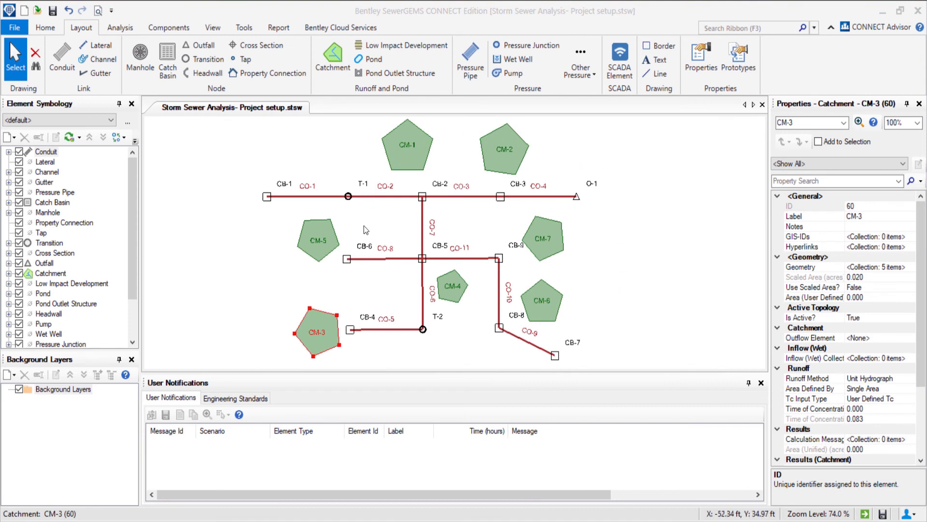
mouse_move(468, 355)
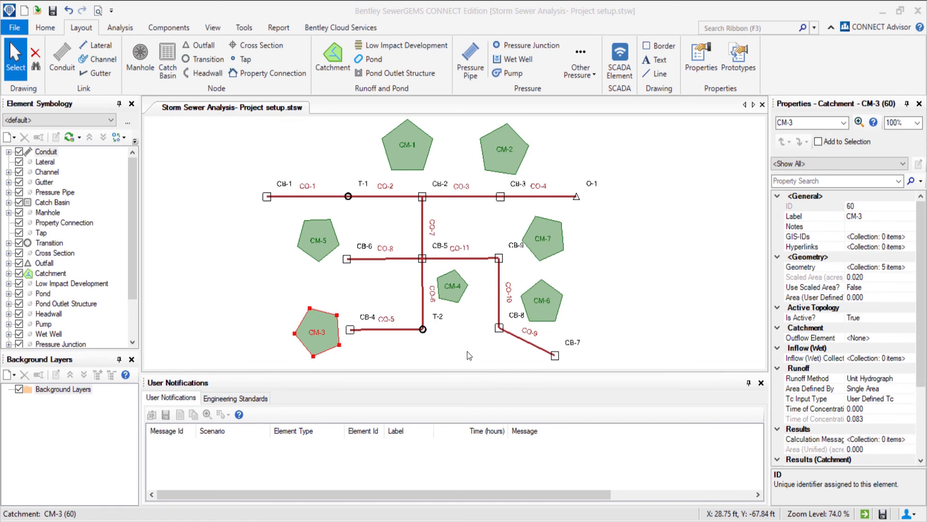